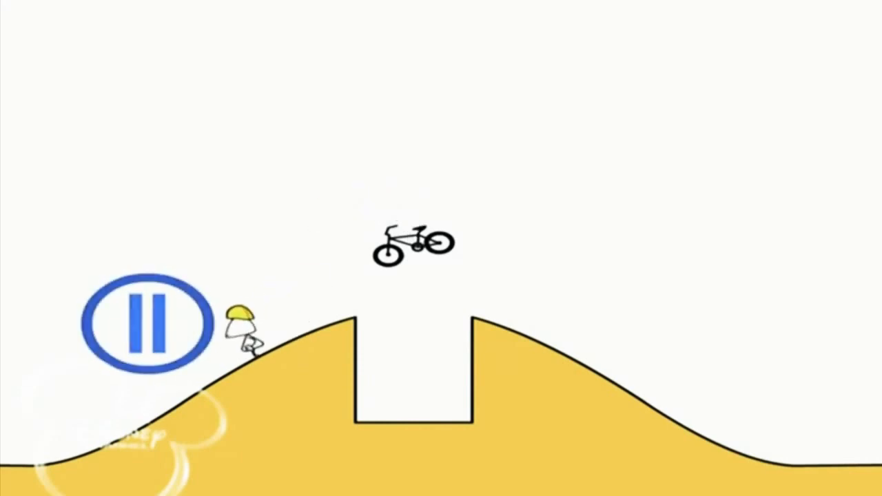
{"action": "left_click", "coordinate": [145, 324]}
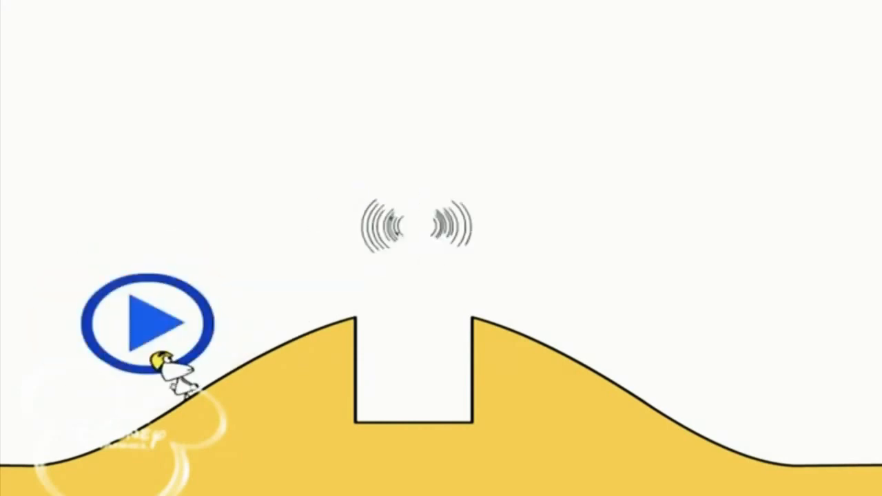
{"action": "left_click", "coordinate": [146, 323]}
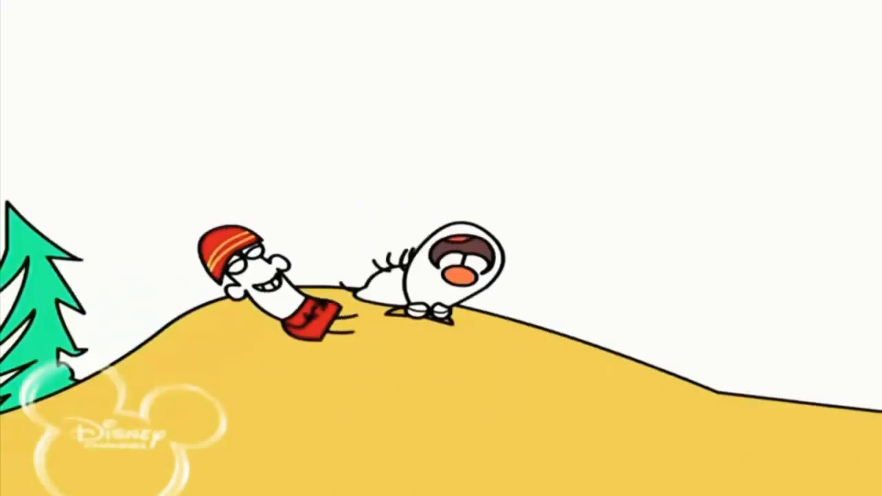